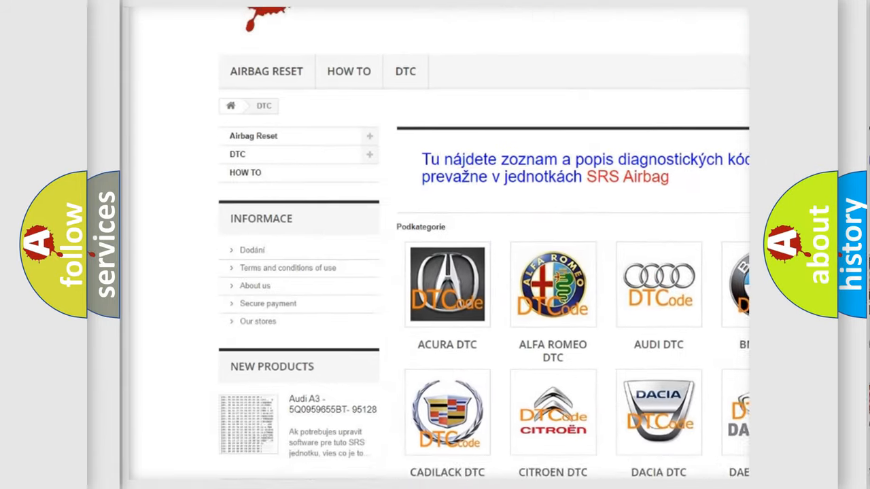
pyautogui.scroll(-3)
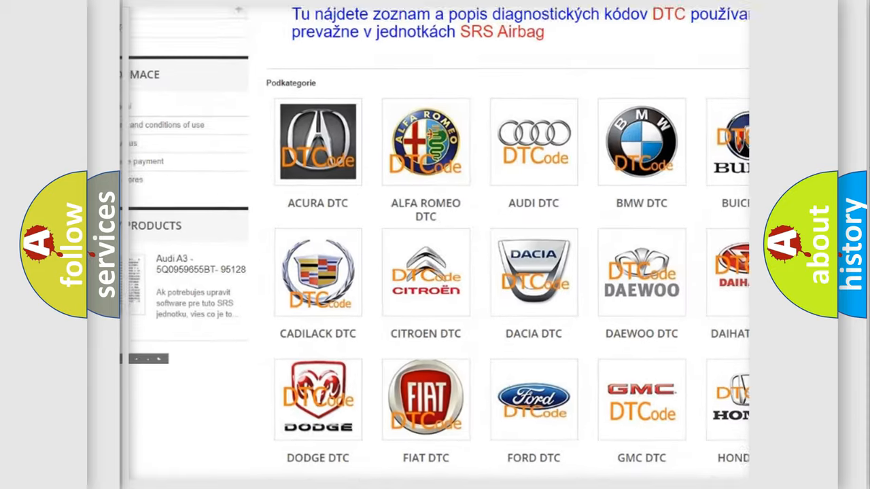
pyautogui.scroll(-3)
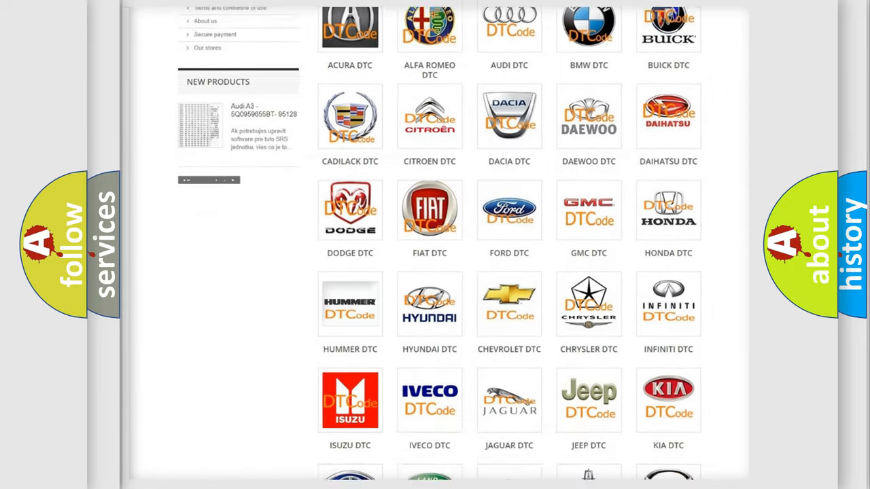
pyautogui.scroll(-3)
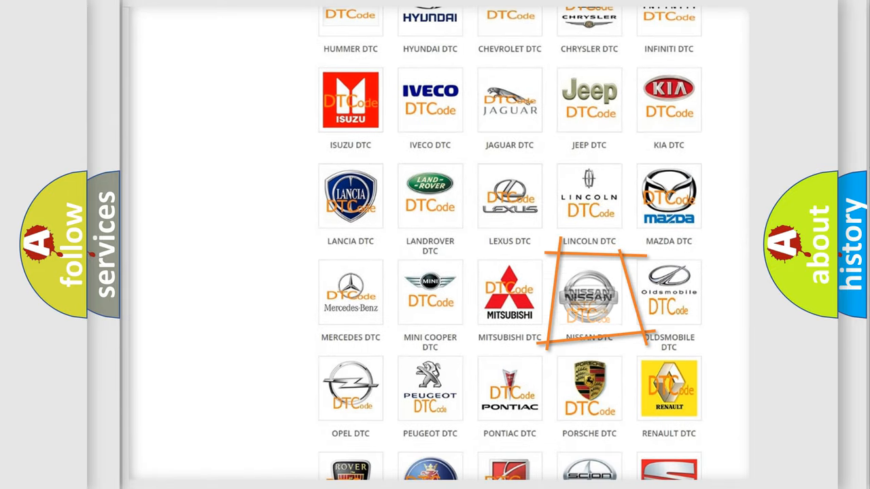